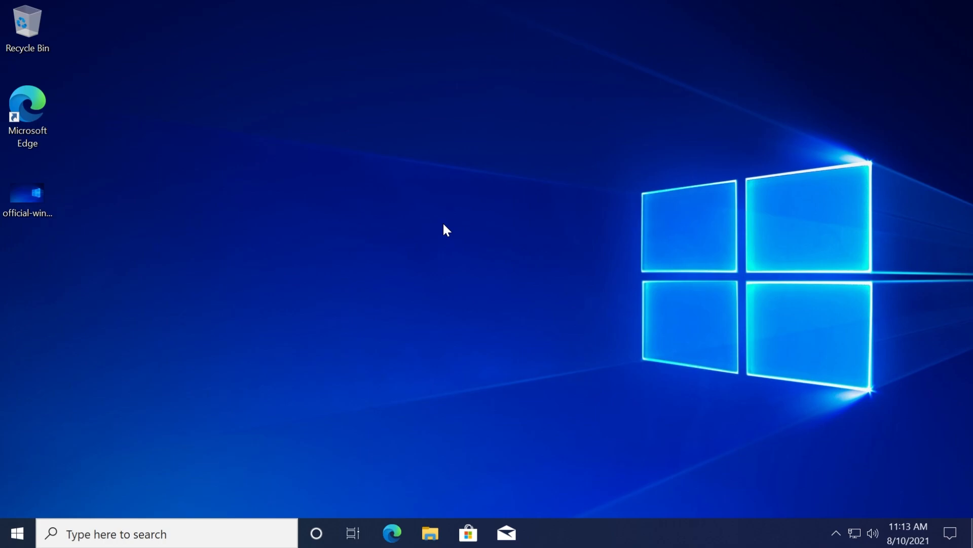
mouse_move(369, 289)
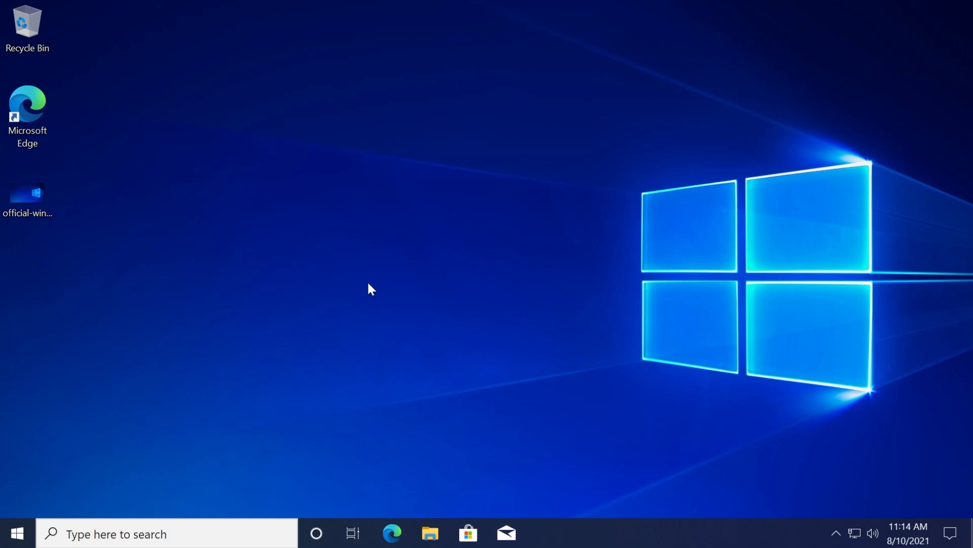
mouse_move(444, 286)
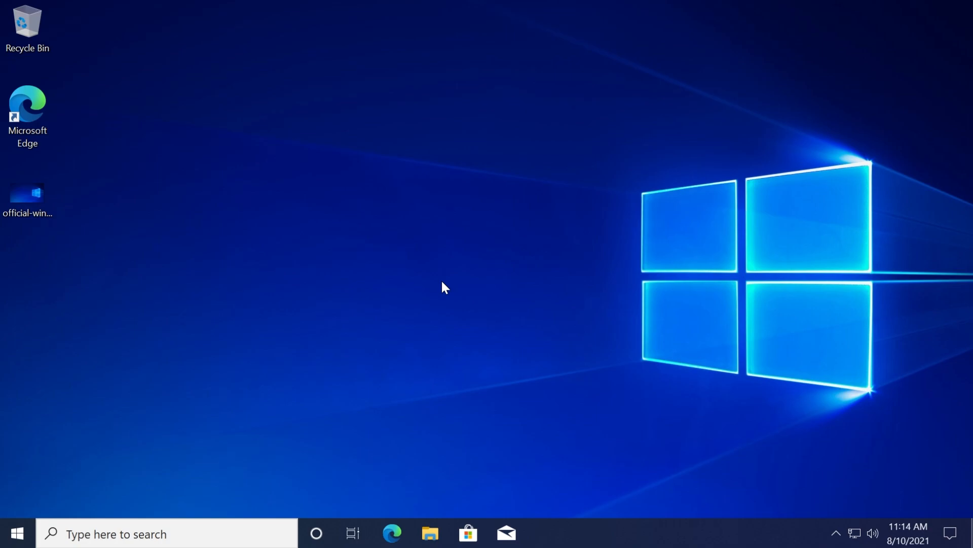
mouse_move(466, 310)
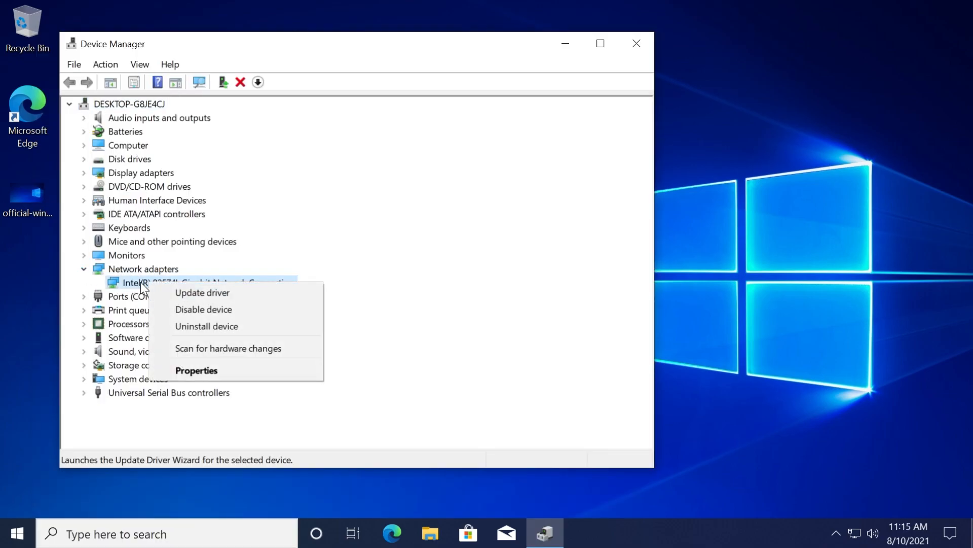
Start the Intel network adapter's driver update and browse this computer for drivers
click(202, 293)
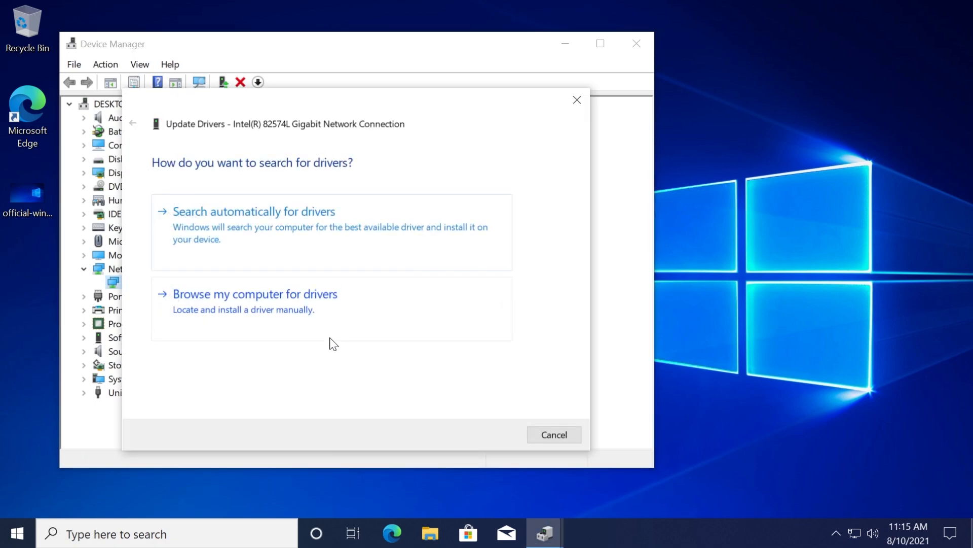
click(254, 293)
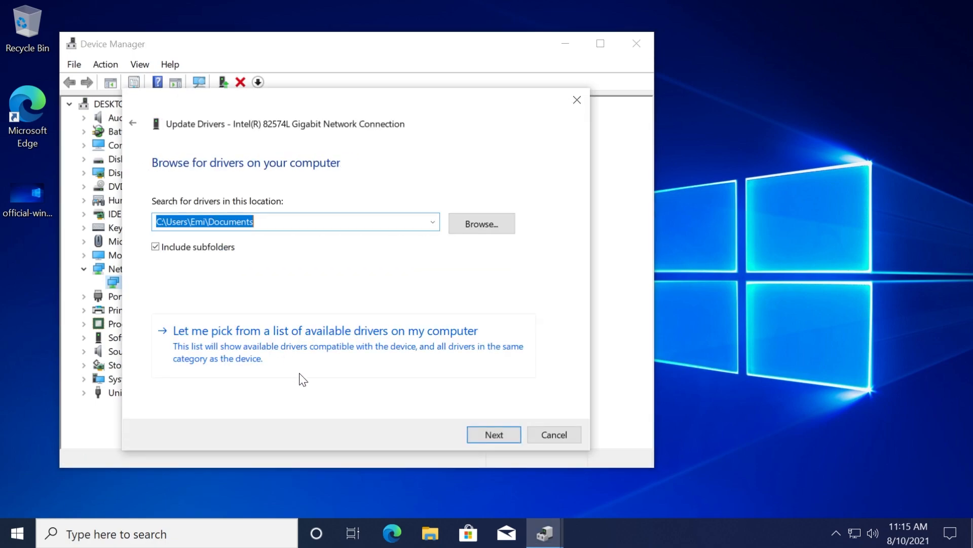
mouse_move(304, 351)
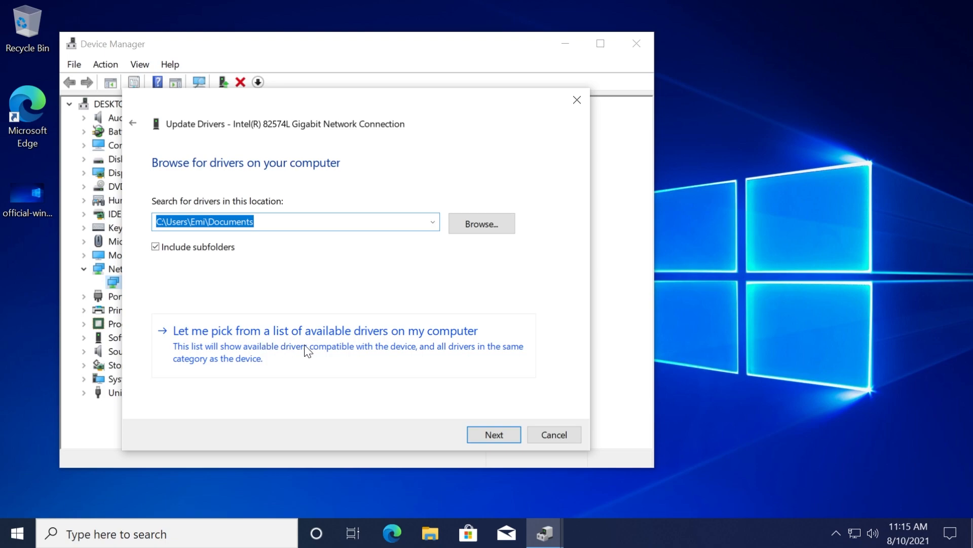
Install the Intel(R) 82574L Gigabit Network Connection driver from the list and close the success summary
click(325, 330)
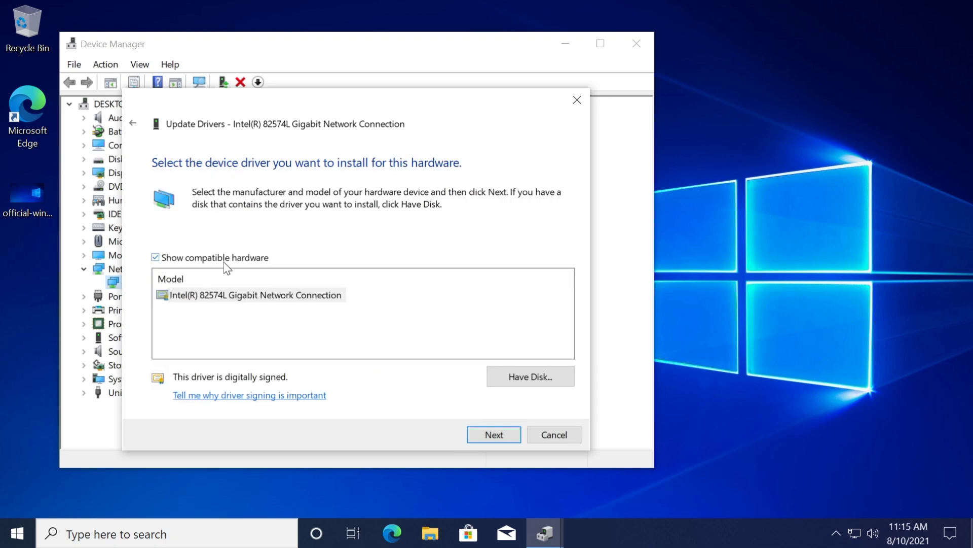
mouse_move(183, 267)
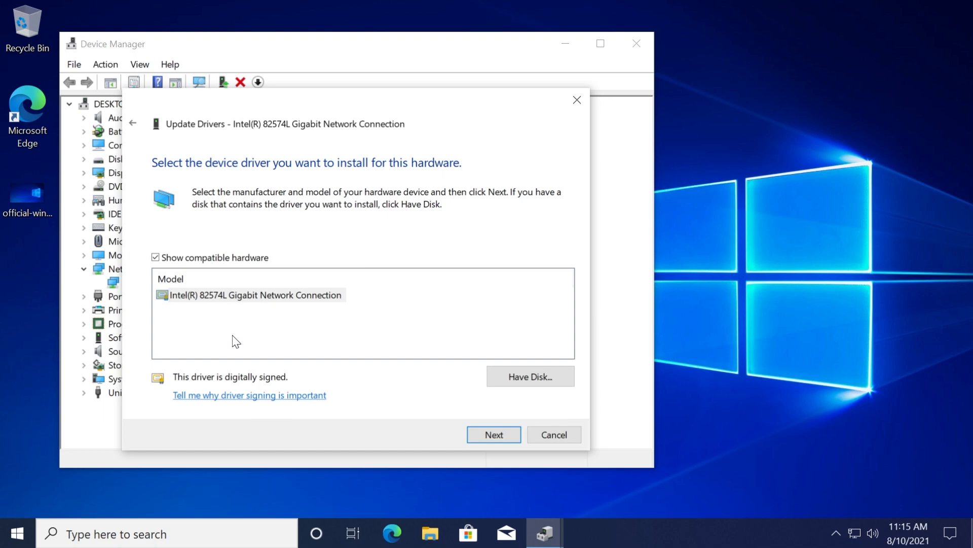
mouse_move(230, 328)
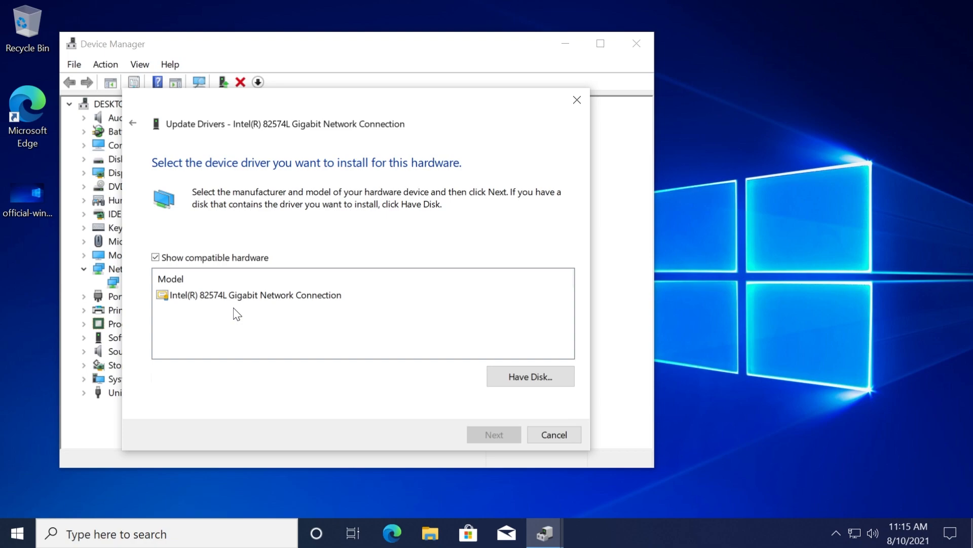
click(255, 294)
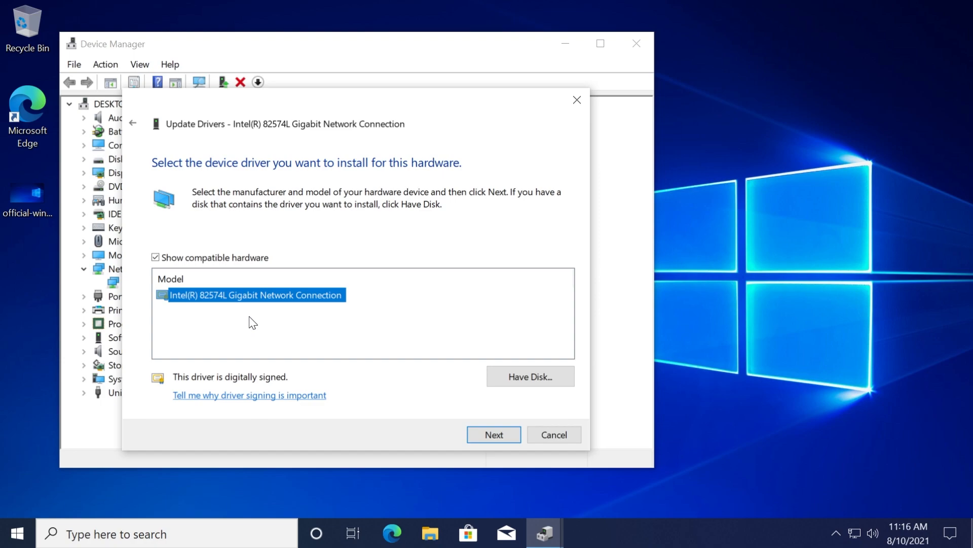
mouse_move(192, 307)
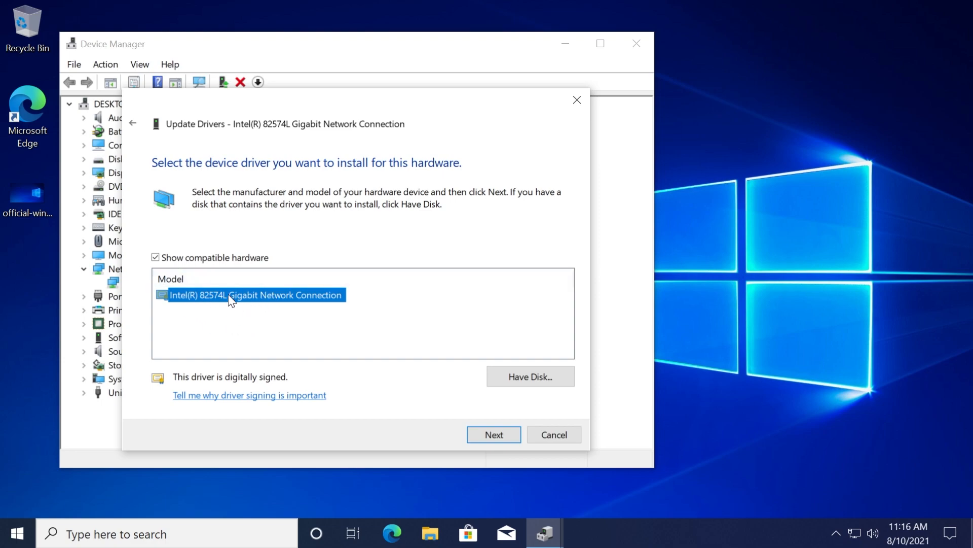
mouse_move(232, 312)
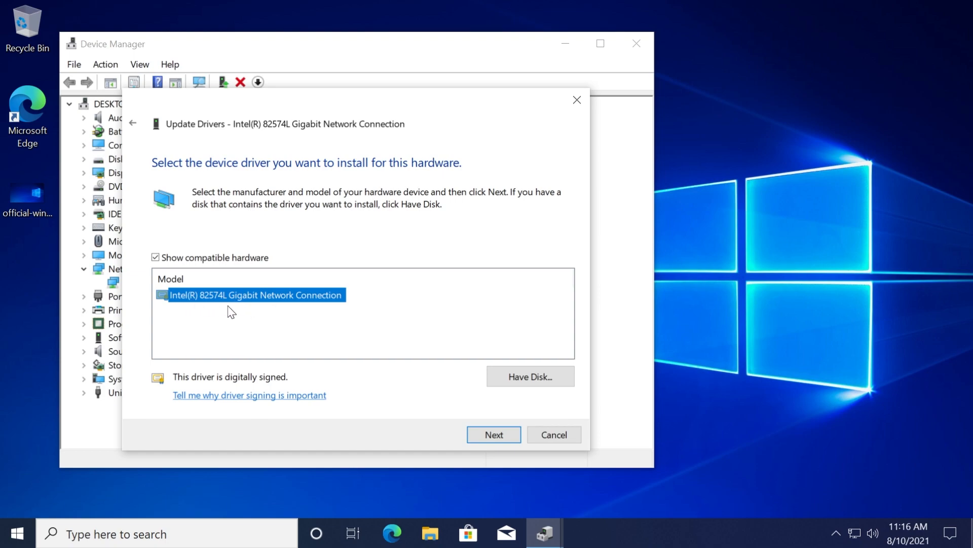
click(492, 434)
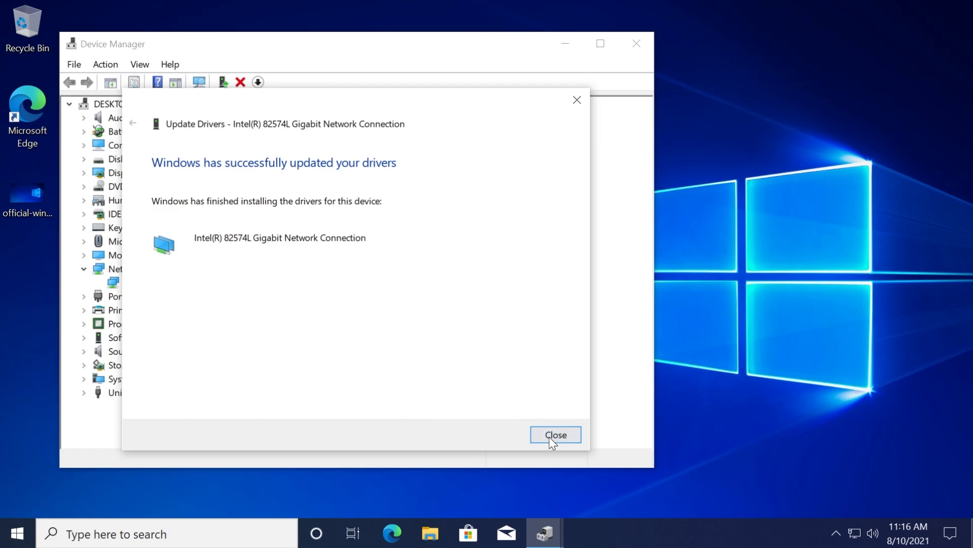
click(554, 434)
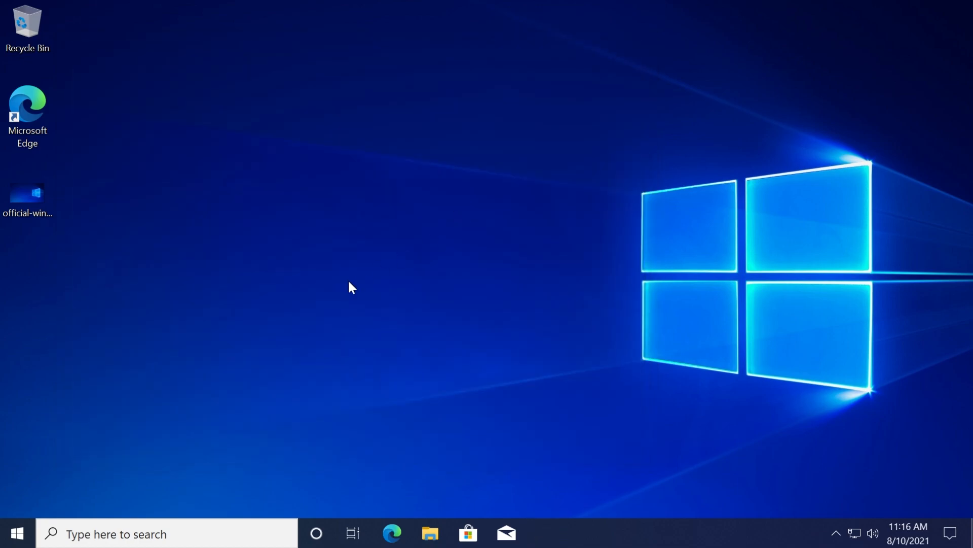
mouse_move(346, 291)
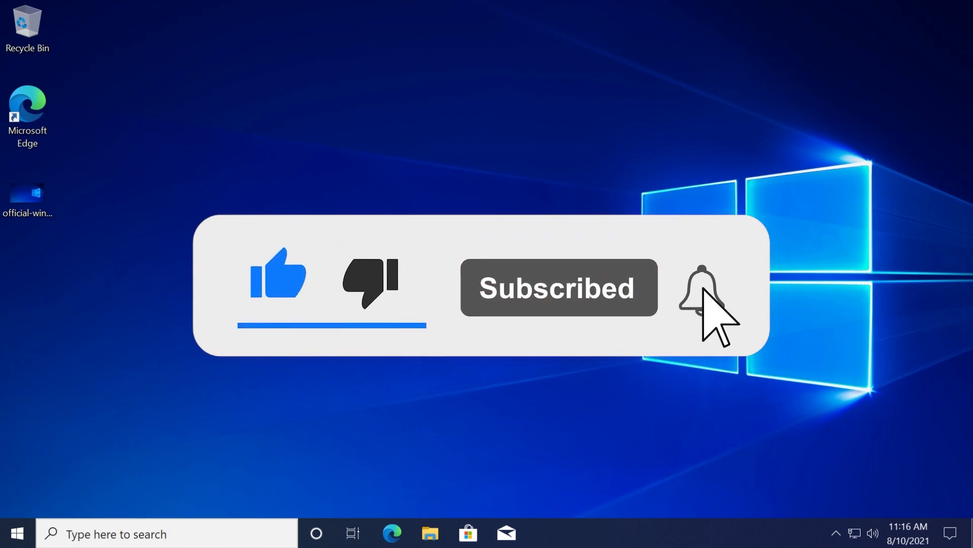
click(701, 292)
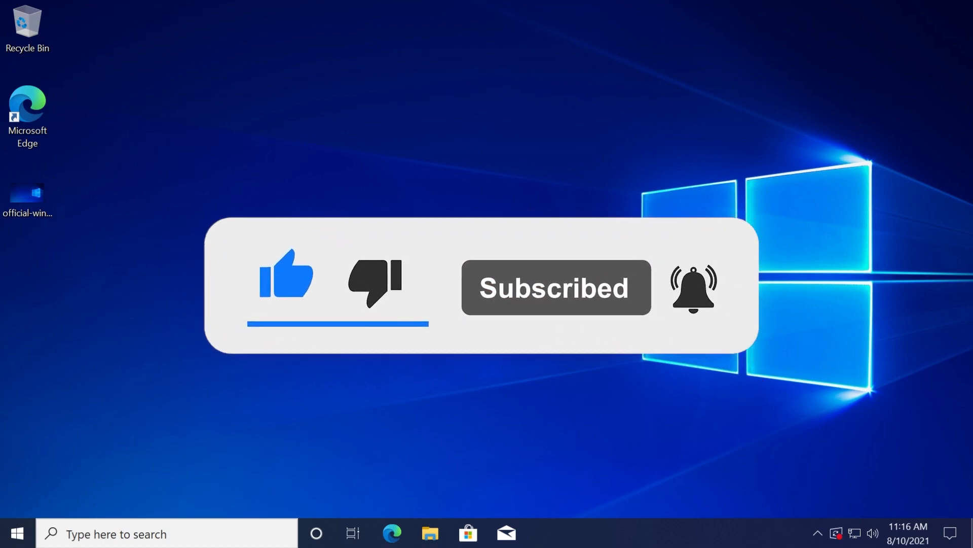